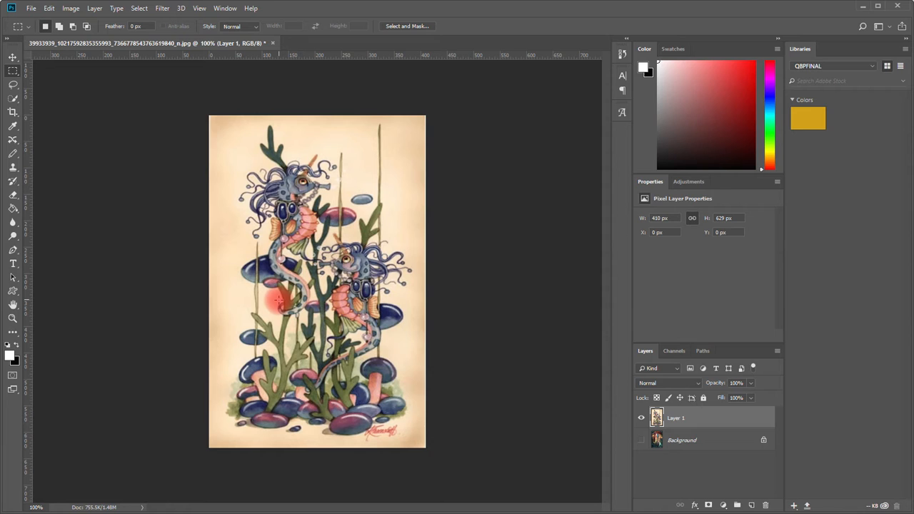
mouse_move(213, 99)
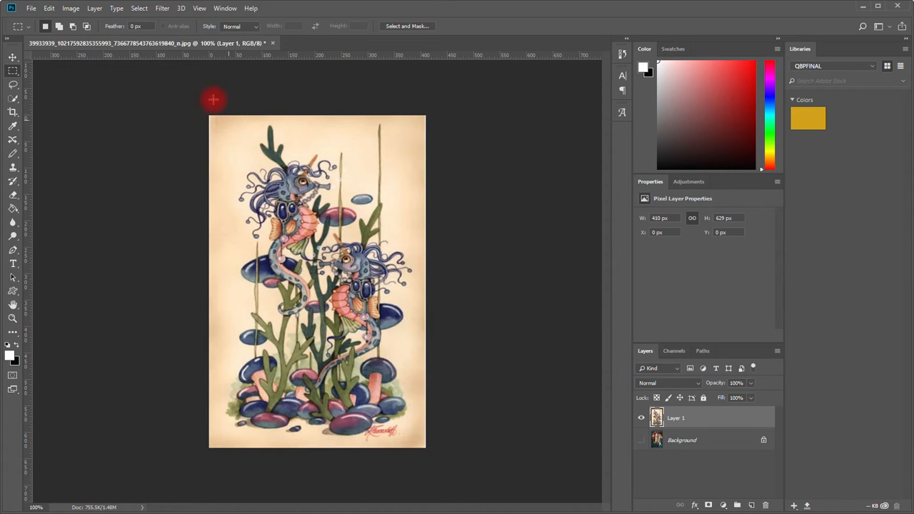
mouse_move(164, 75)
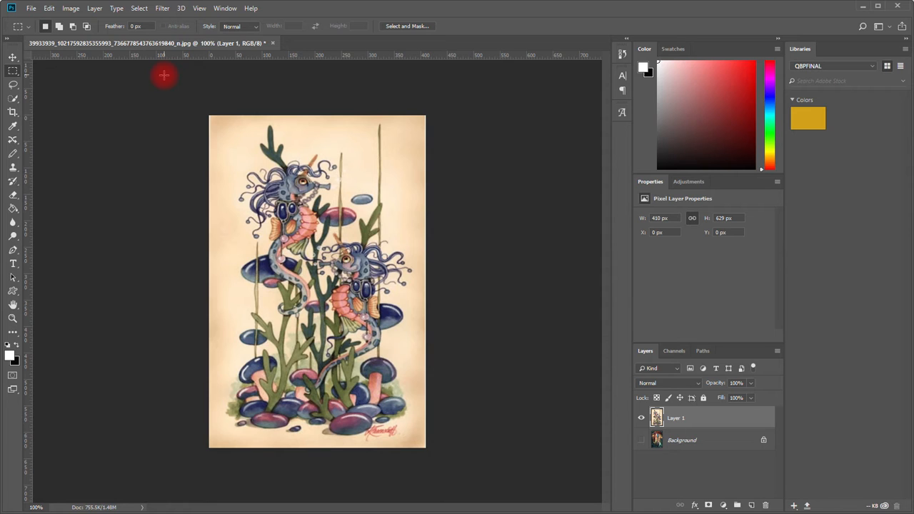
mouse_move(175, 68)
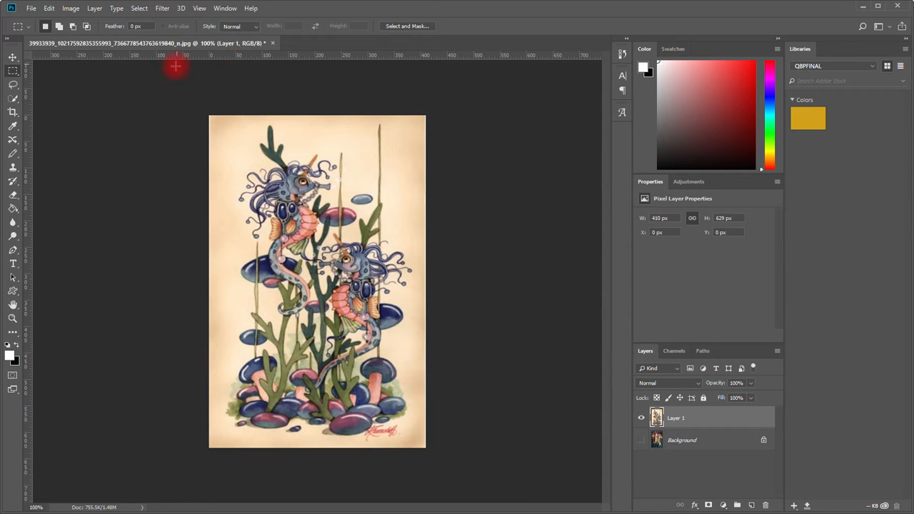
mouse_move(296, 67)
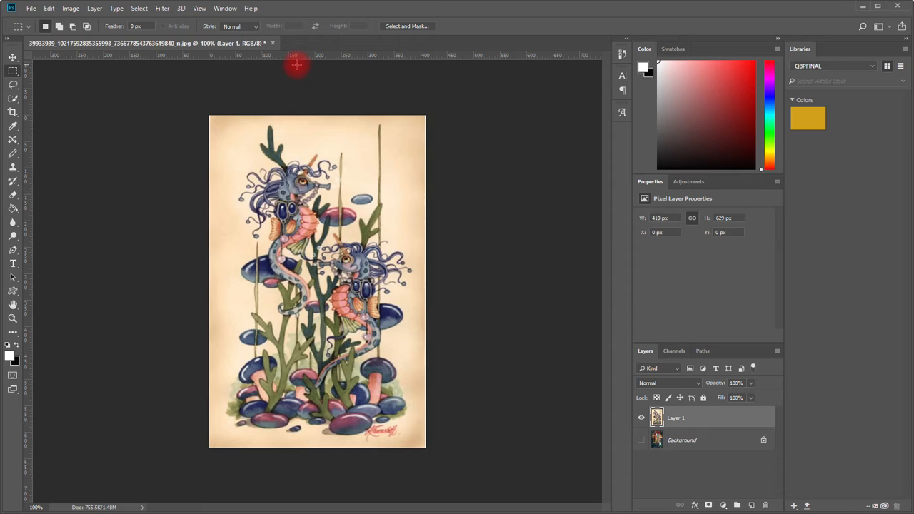
mouse_move(302, 57)
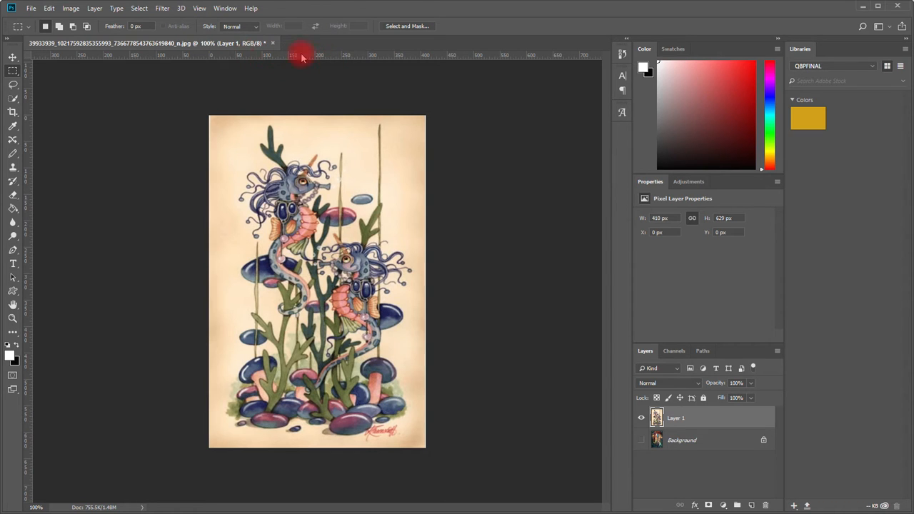
mouse_move(315, 57)
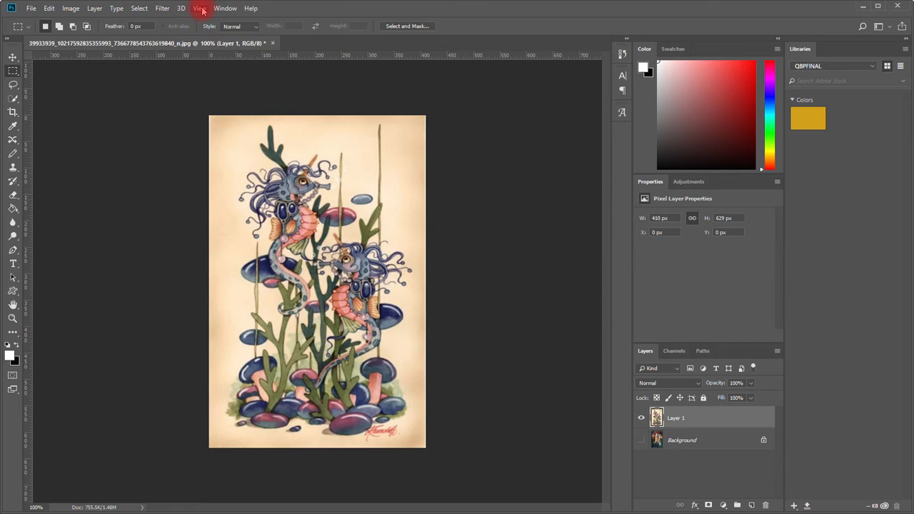
- Open the Sea Unicorns chart PDF and highlight its finished design size, 195 W by 341 H
click(199, 8)
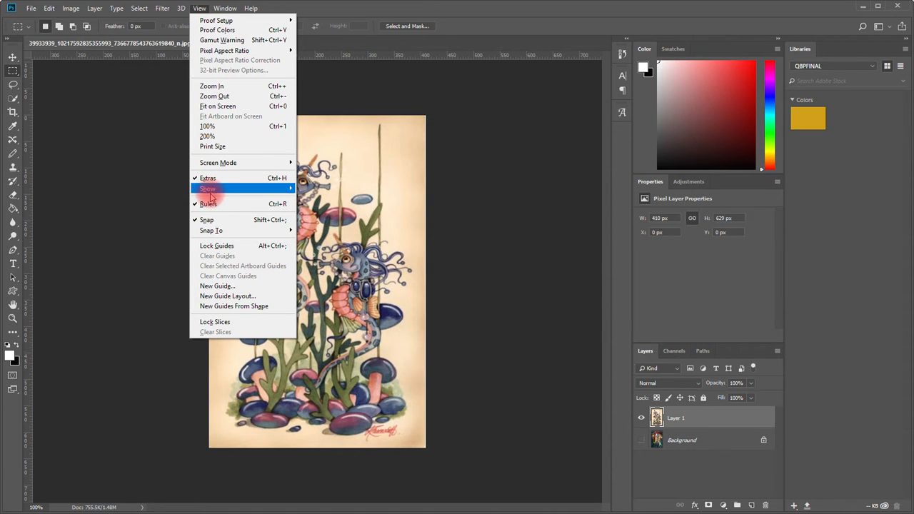
mouse_move(207, 203)
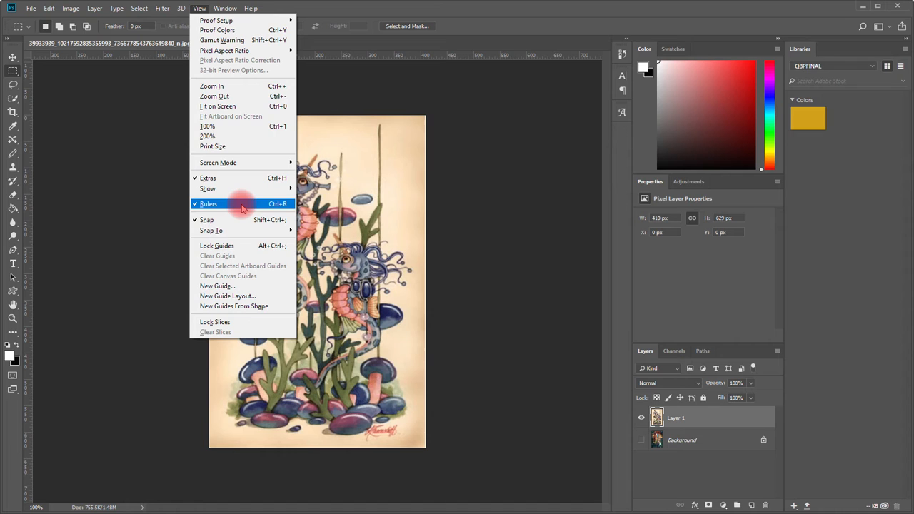
click(207, 203)
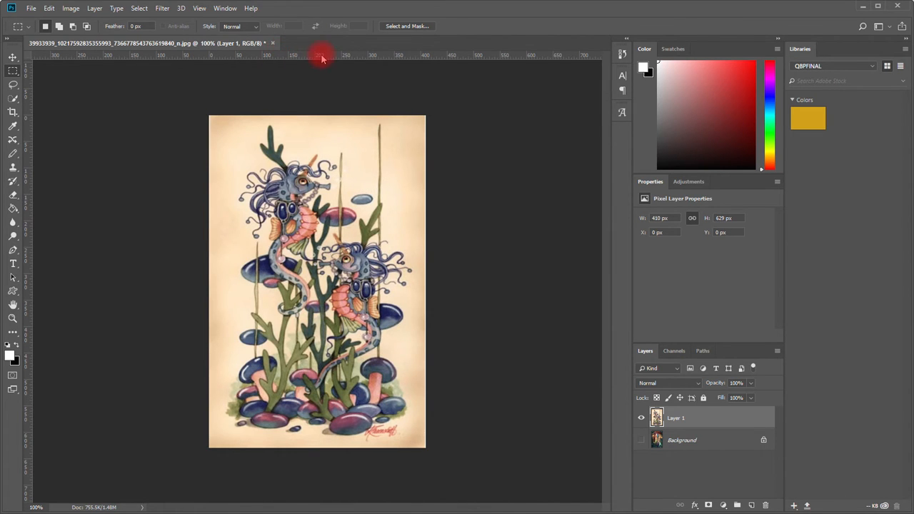
mouse_move(286, 58)
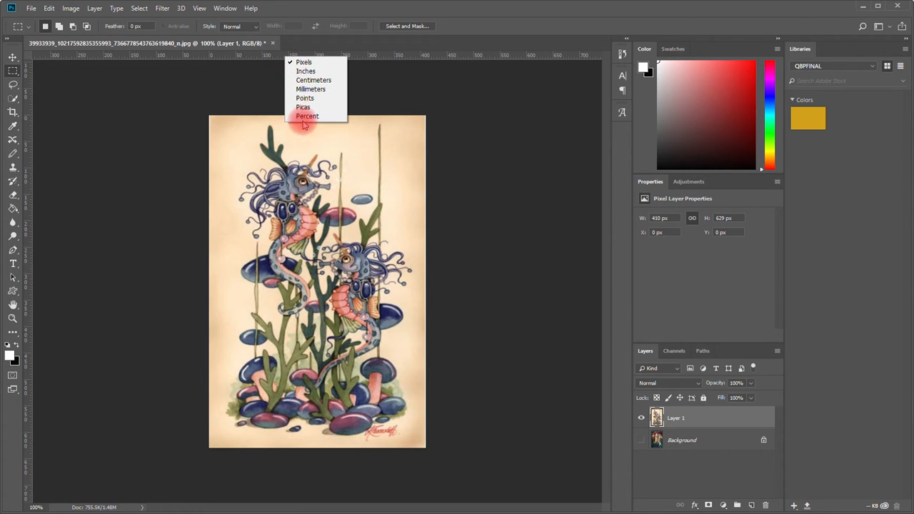
mouse_move(306, 70)
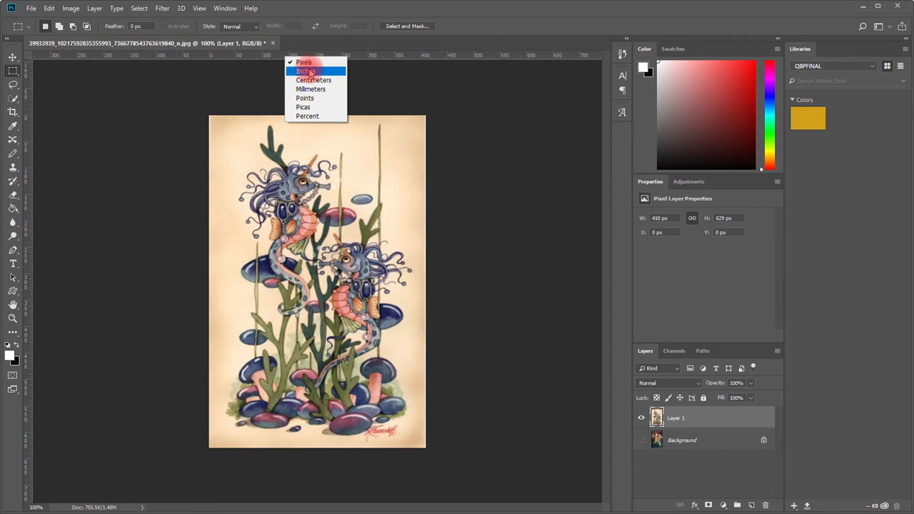
mouse_move(304, 62)
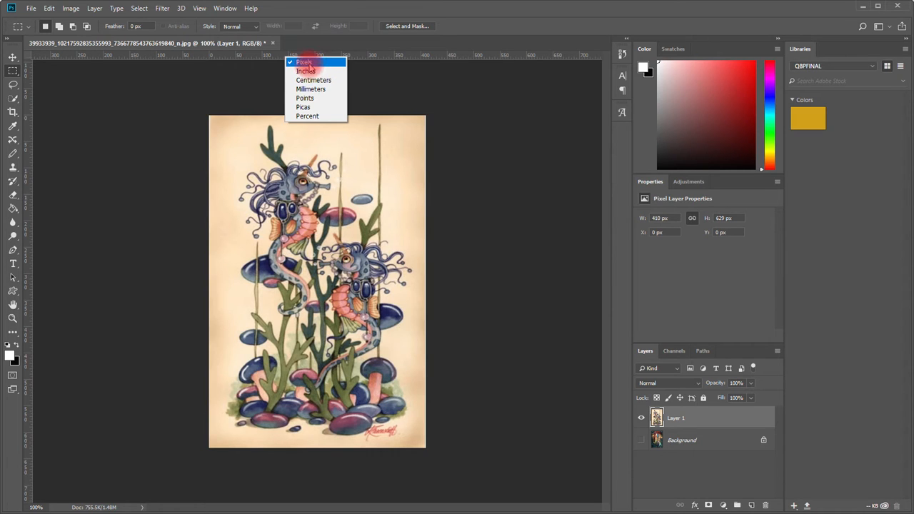
click(303, 62)
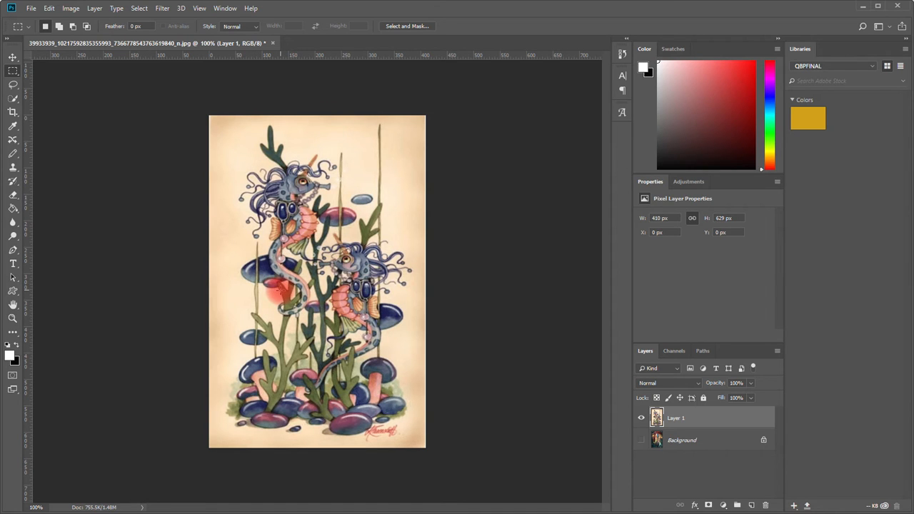
click(152, 421)
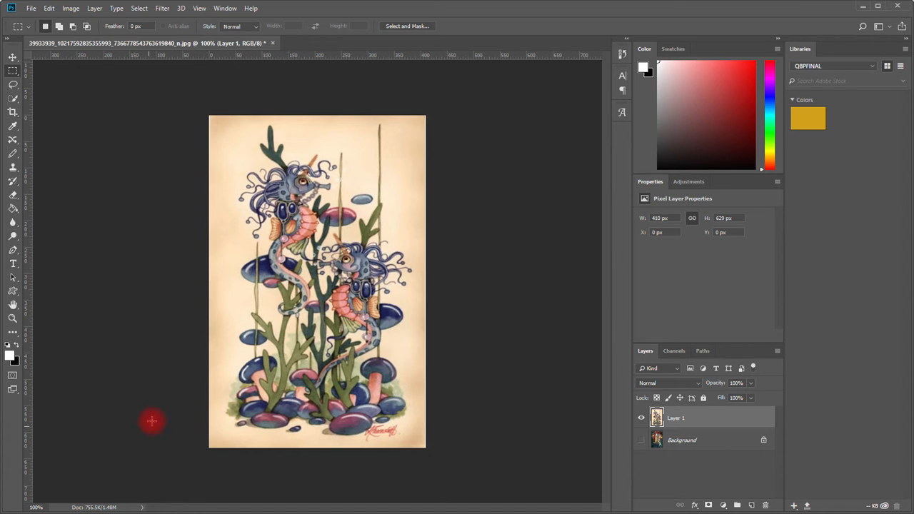
mouse_move(138, 438)
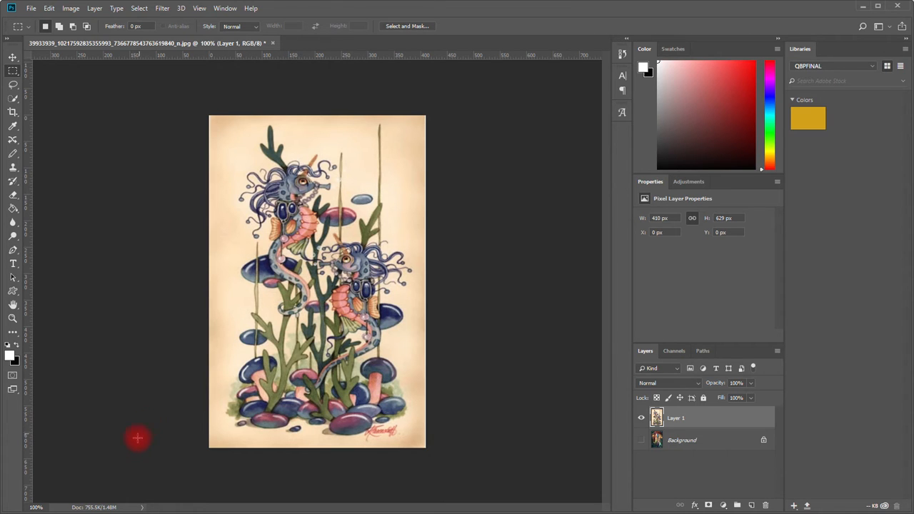
mouse_move(138, 437)
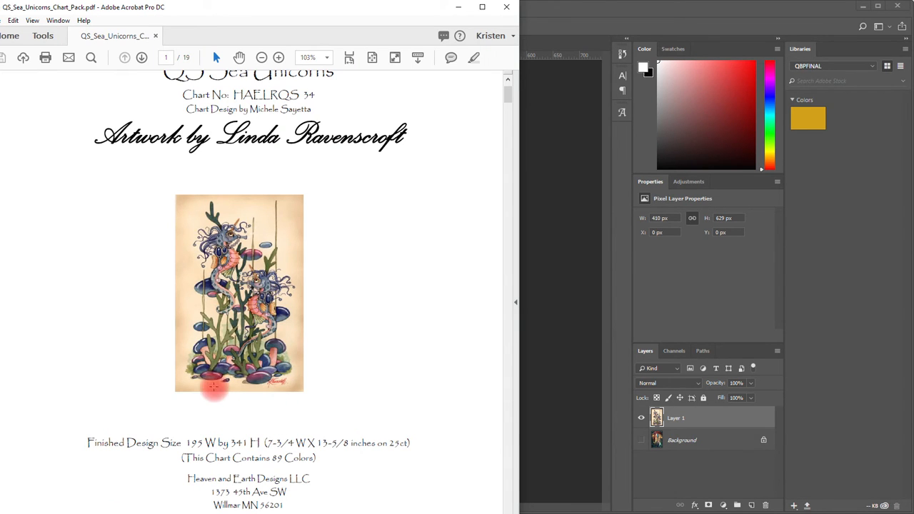
mouse_move(190, 442)
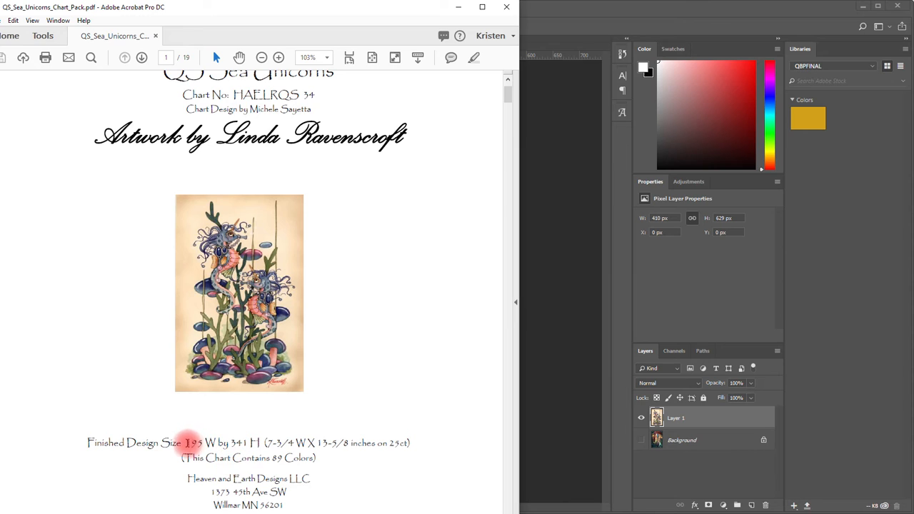
drag(186, 443, 264, 442)
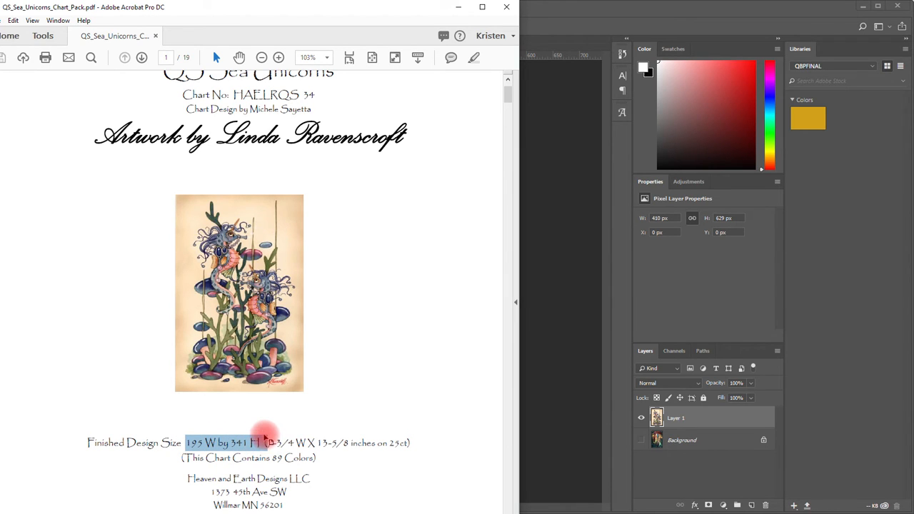
mouse_move(546, 343)
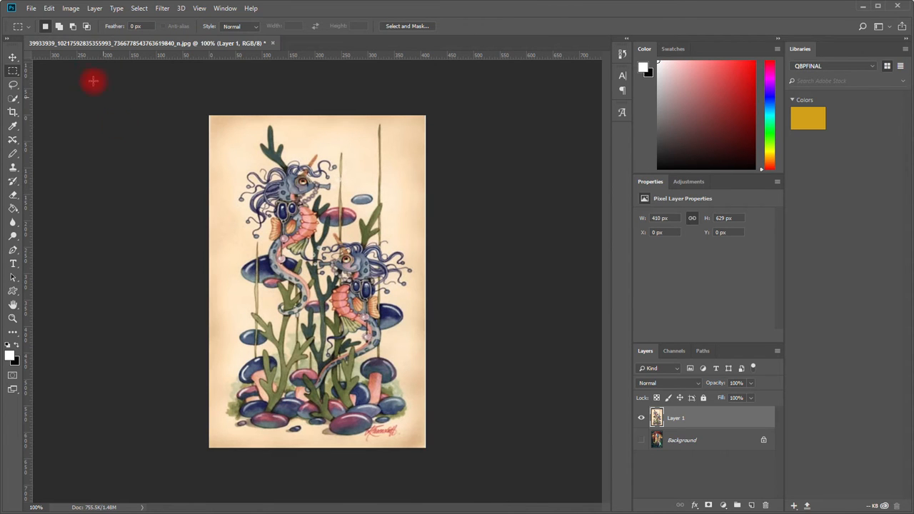
mouse_move(70, 8)
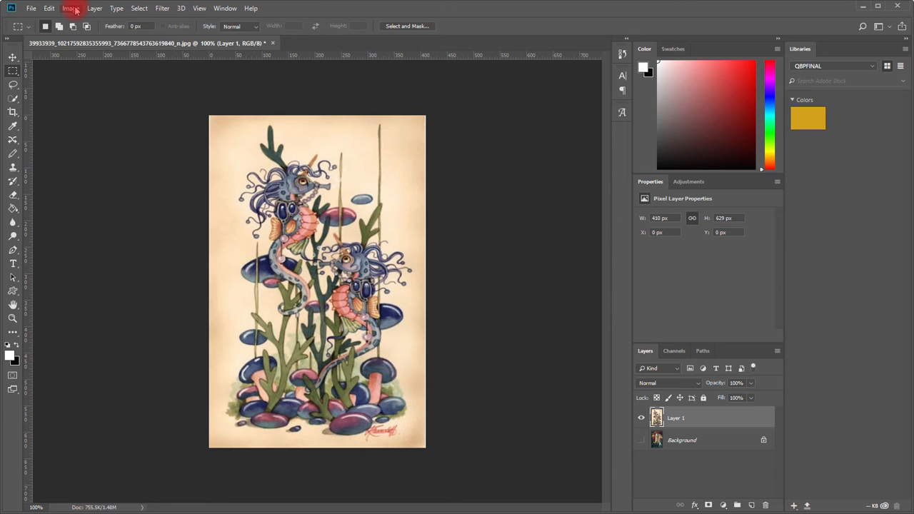
- Resize the seahorse image to 195 by 341 pixels in Image Size
click(70, 8)
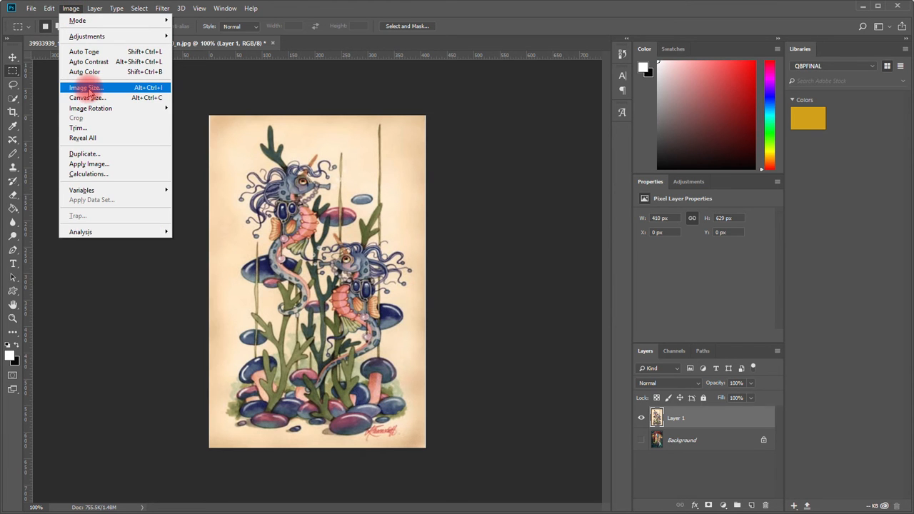
click(85, 87)
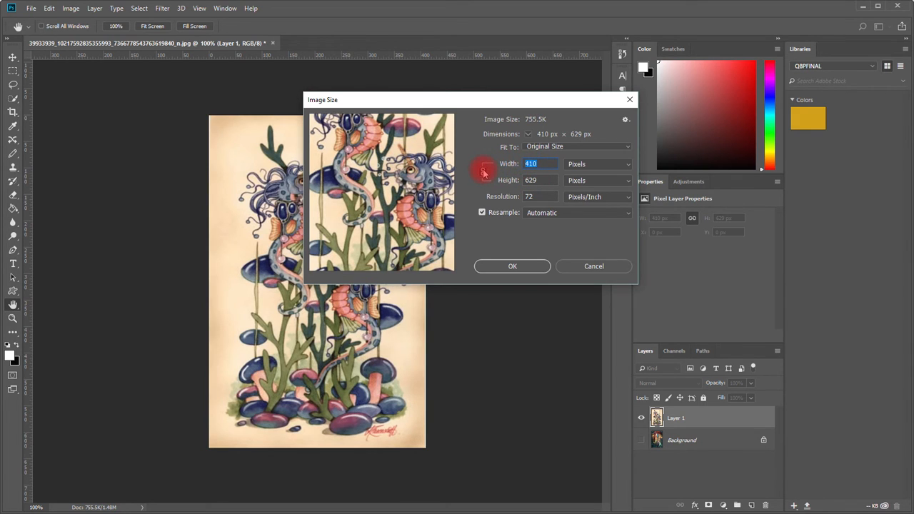
mouse_move(473, 166)
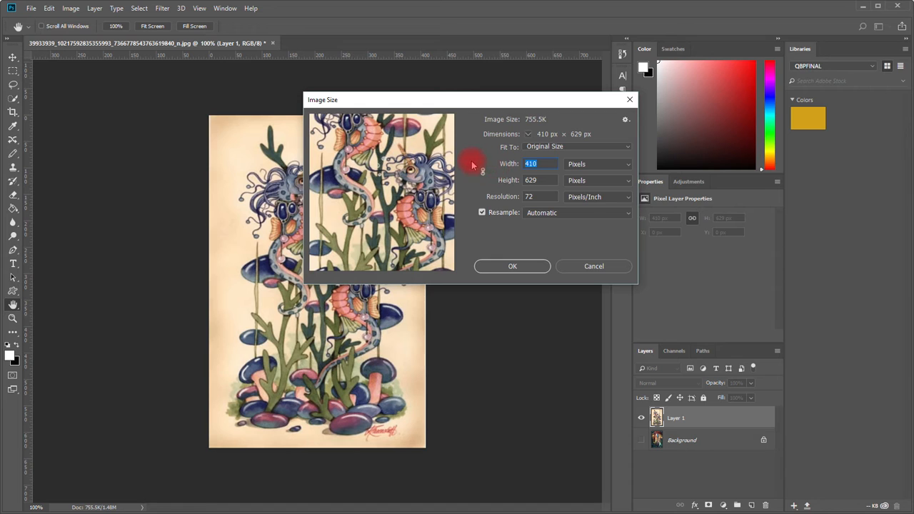
mouse_move(479, 166)
text(341)
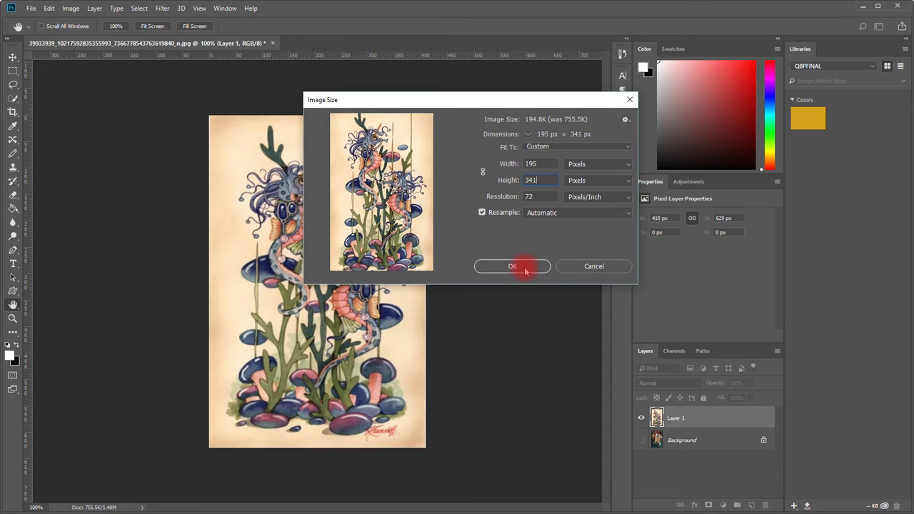
click(512, 266)
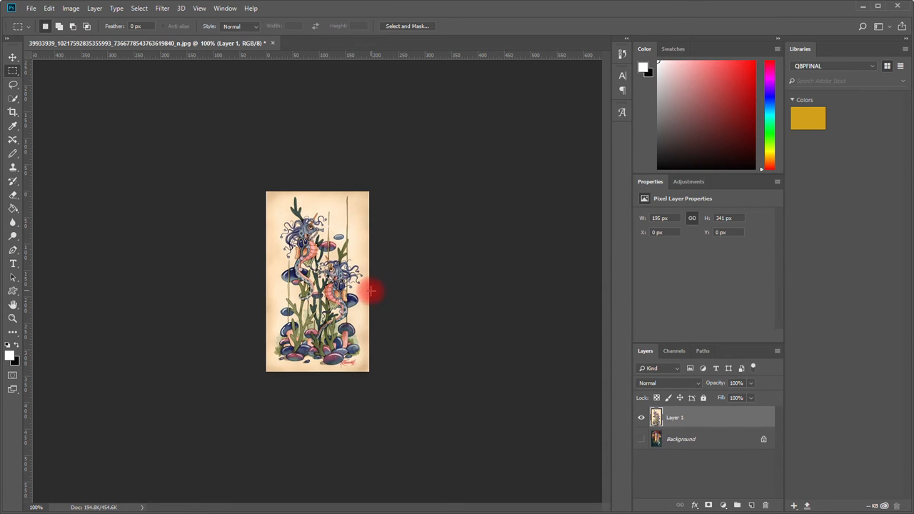
mouse_move(379, 305)
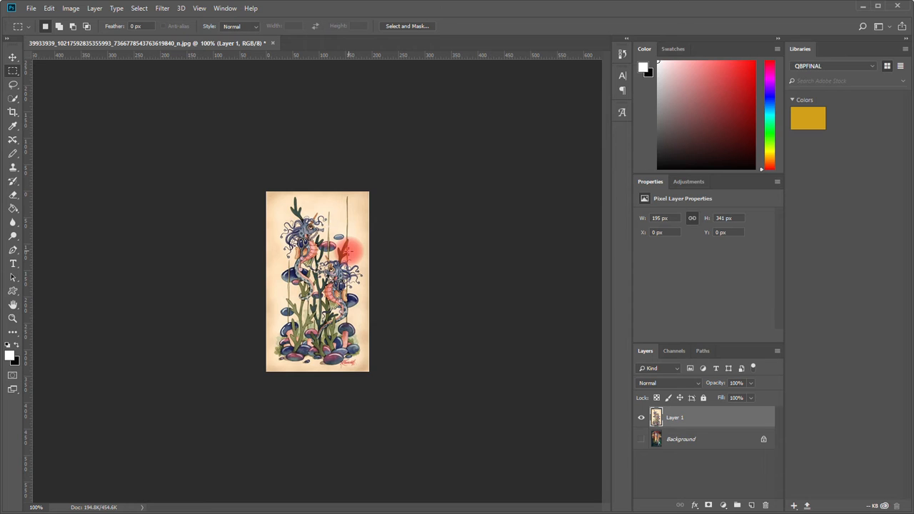
- Zoom in on the seahorse artwork to about 500% with Ctrl+=
key(ctrl+=)
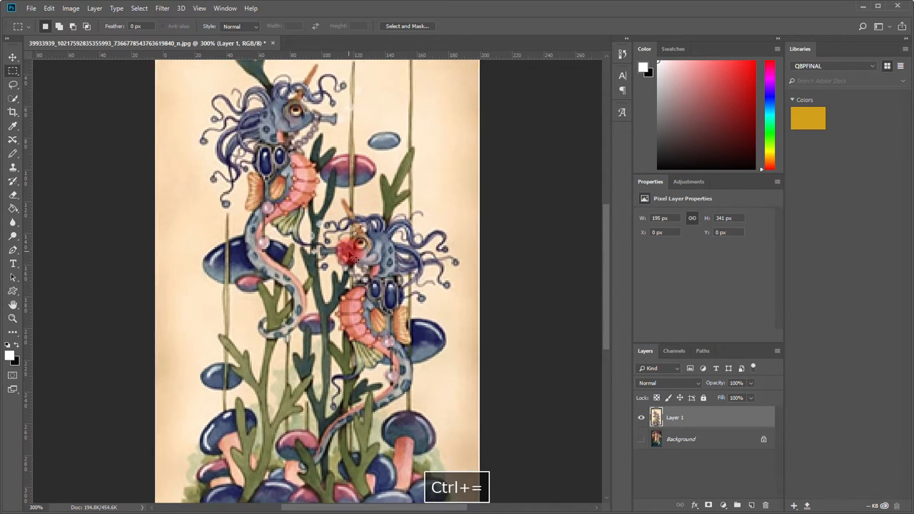
key(ctrl+=)
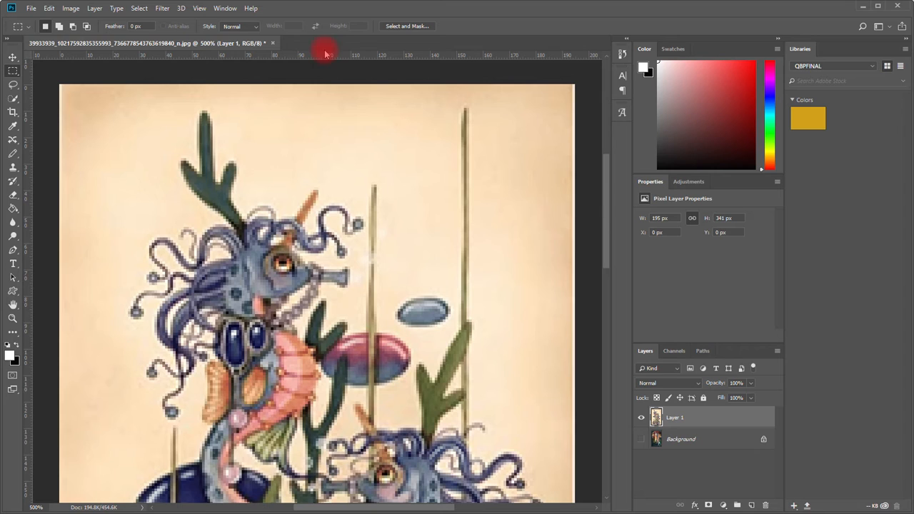
mouse_move(352, 58)
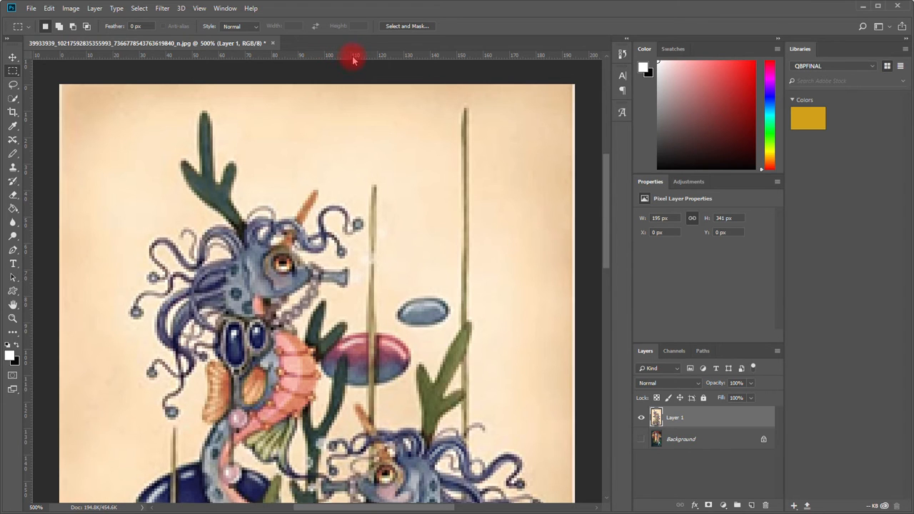
mouse_move(339, 61)
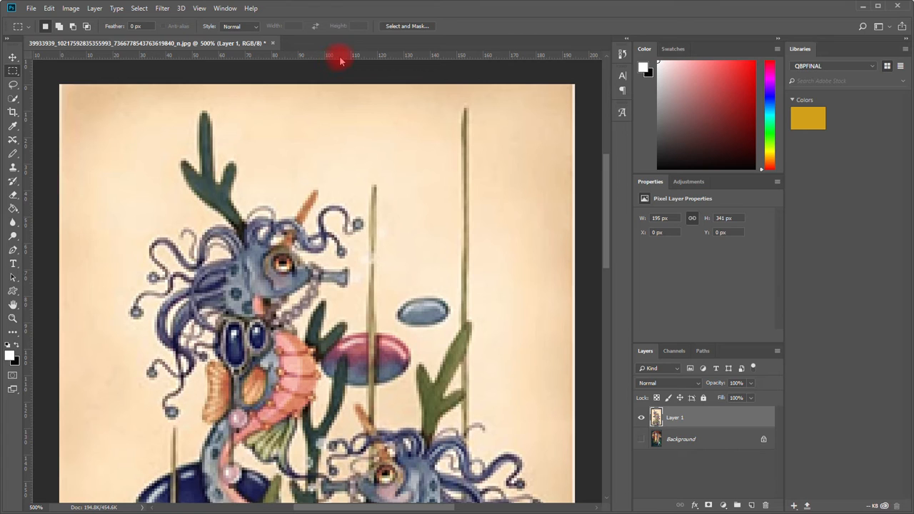
mouse_move(307, 78)
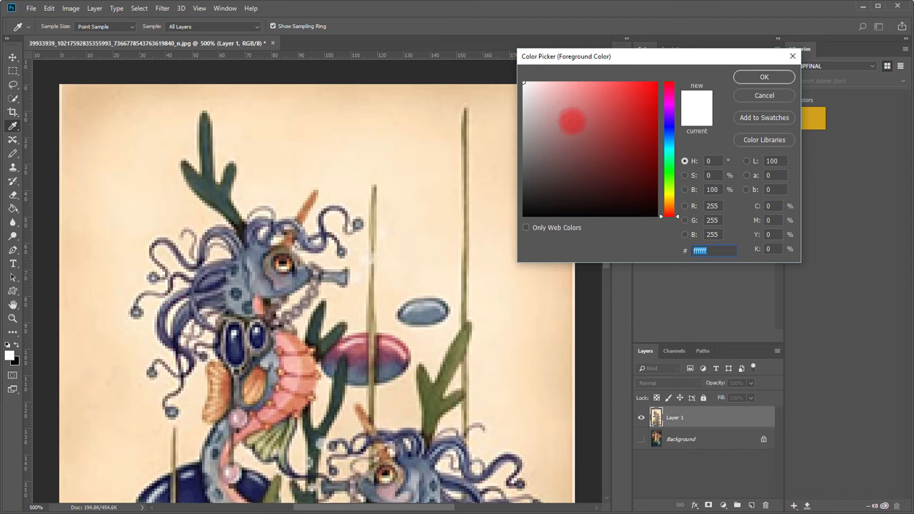
- Set the foreground colour to pure white, ffffff
click(524, 82)
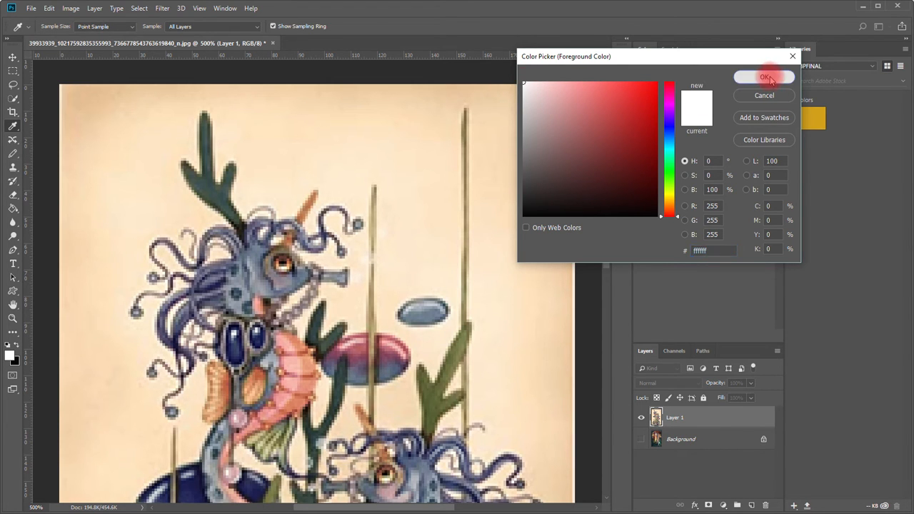
click(763, 77)
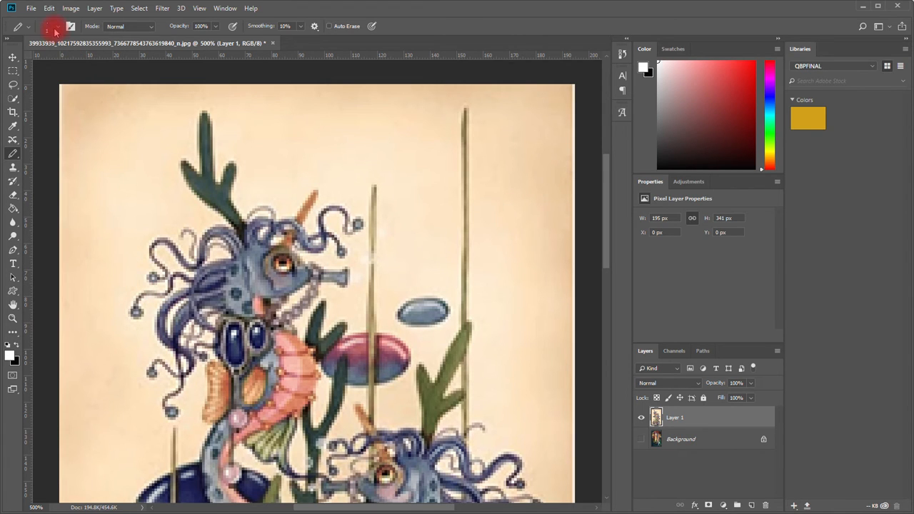
- Set the pencil tip to 2 px and draw a white vertical line at column 80
click(29, 27)
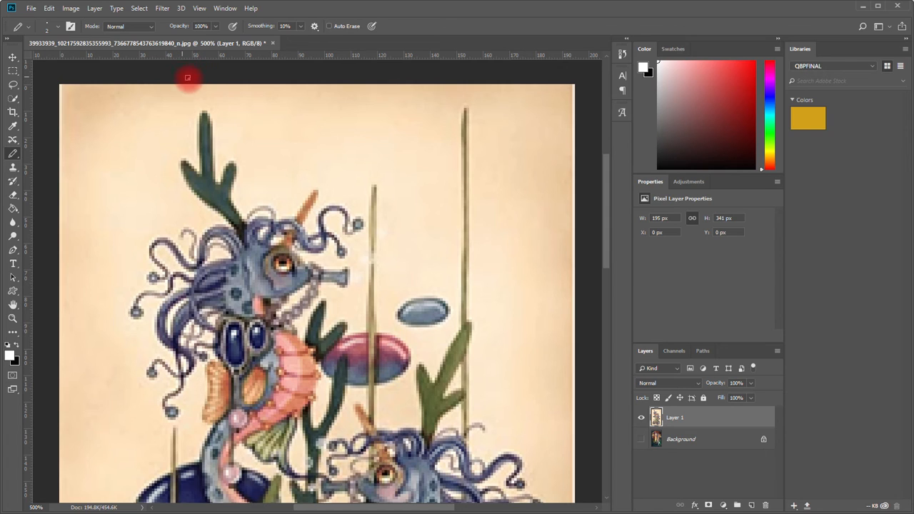
mouse_move(270, 82)
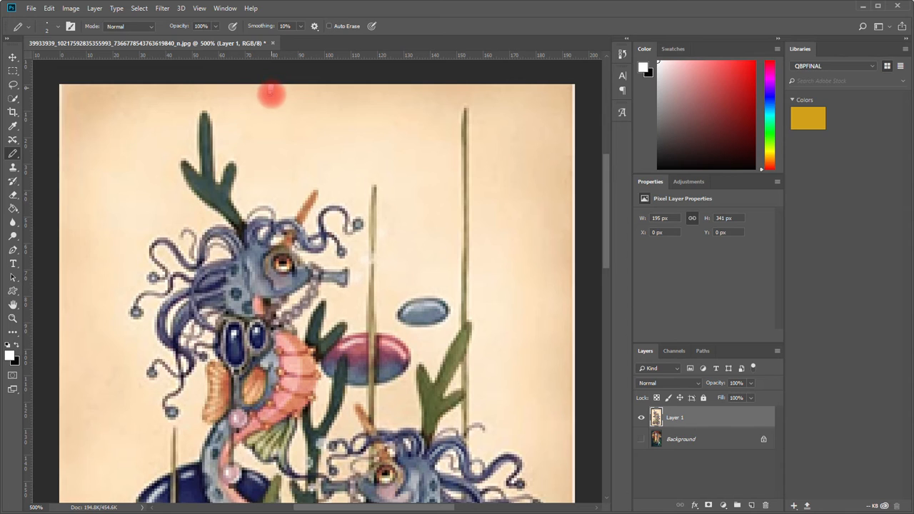
drag(271, 93, 279, 260)
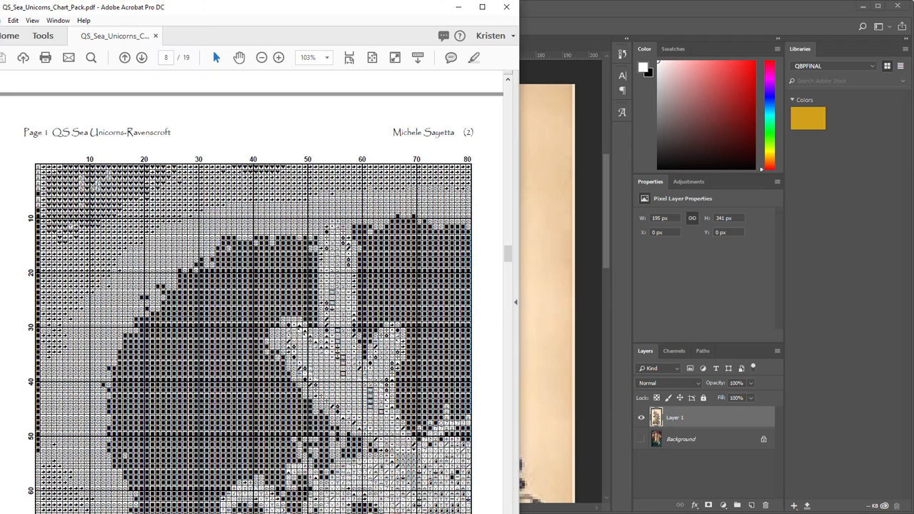
- Scroll the chart PDF from Page 1 to the top of Page 2
scroll(down, 3)
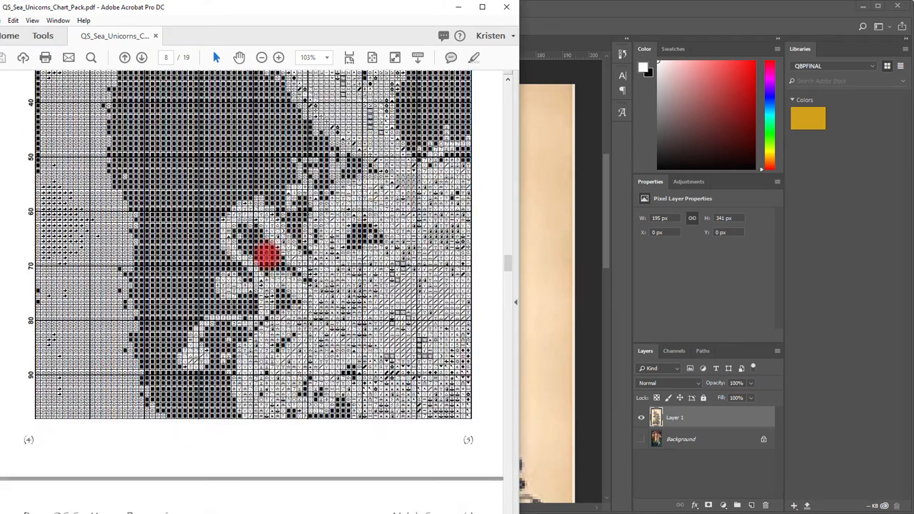
scroll(down, 3)
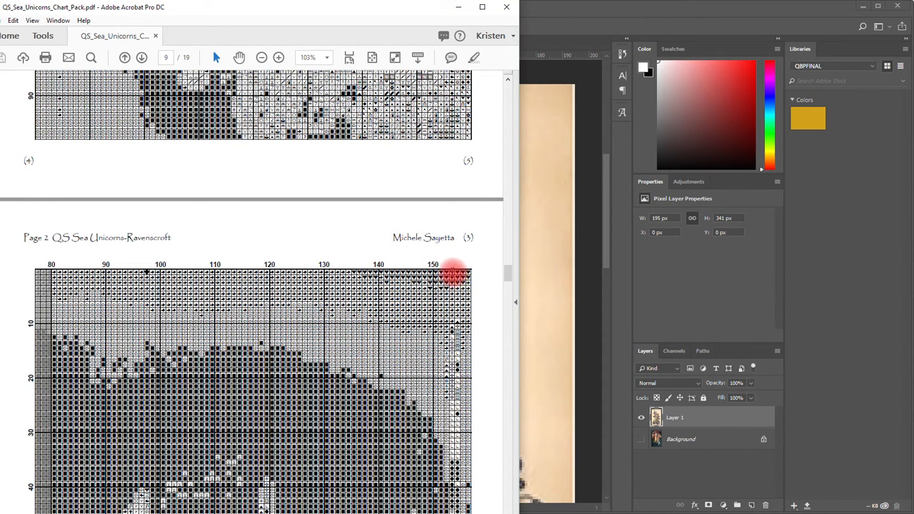
mouse_move(571, 289)
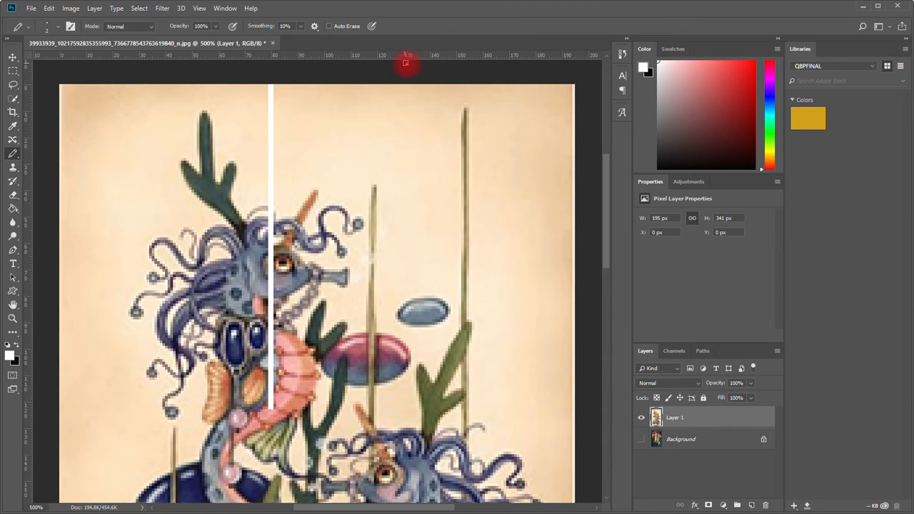
mouse_move(475, 68)
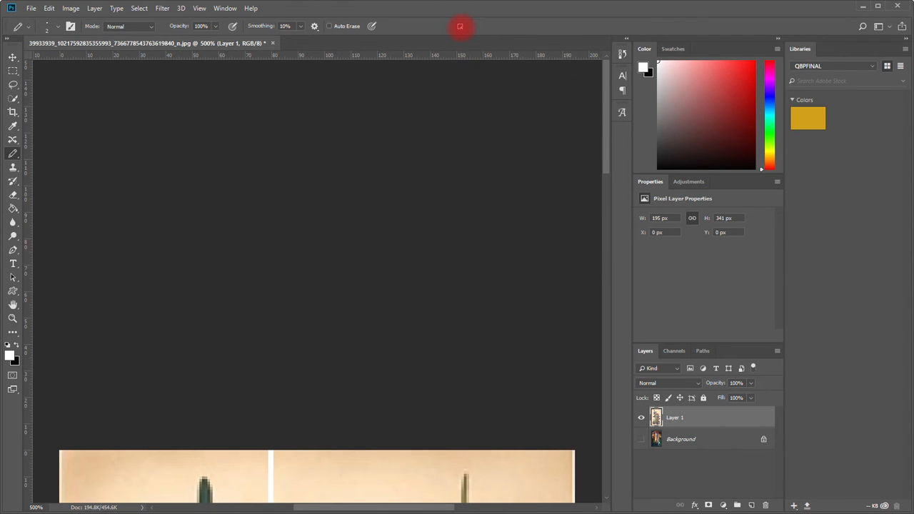
scroll(up, 3)
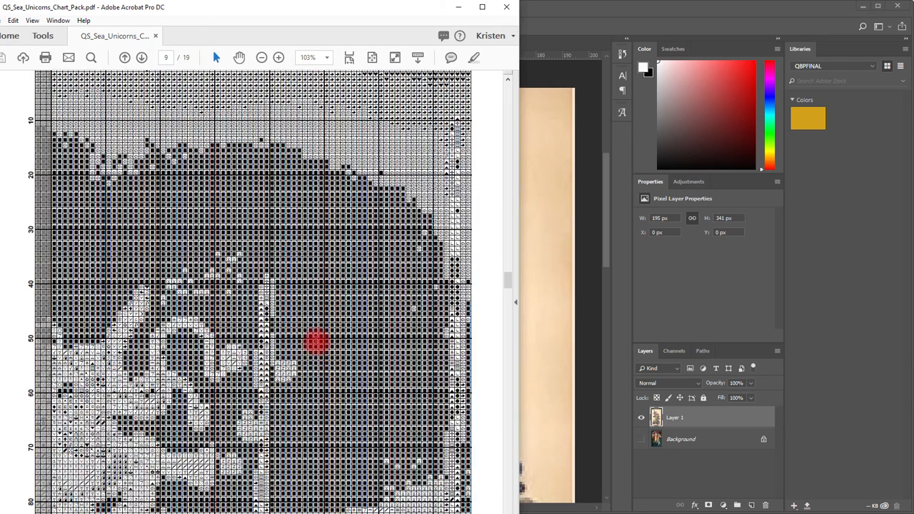
- Click into the chart PDF to study Page 2's rows
click(141, 57)
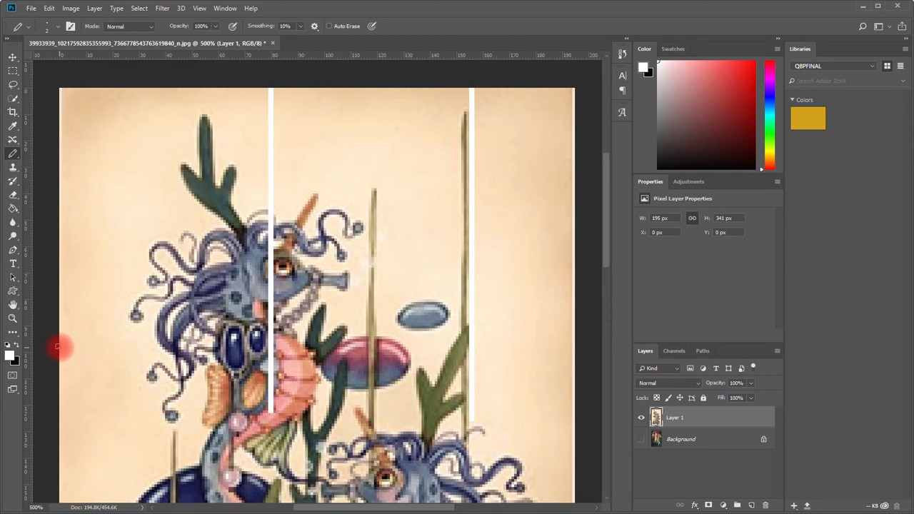
- Draw a white horizontal line from the left canvas edge past the column-80 line
drag(61, 346, 157, 346)
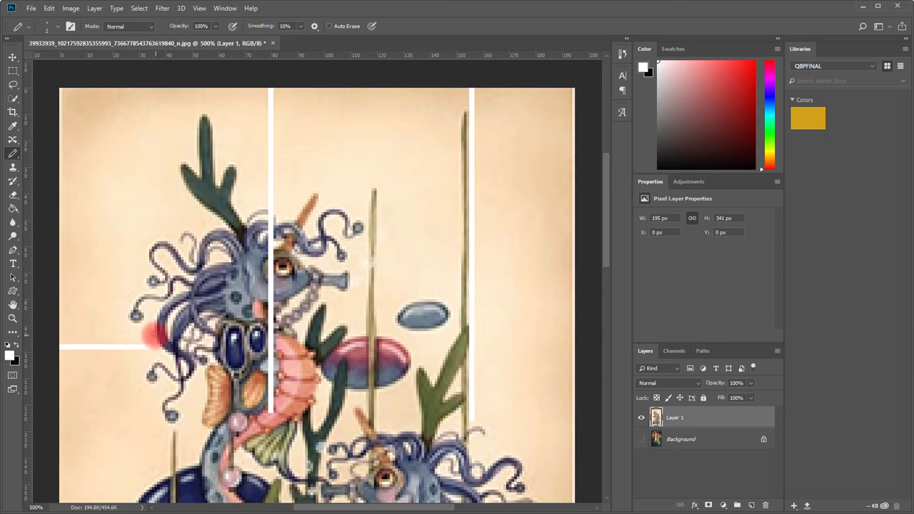
drag(157, 344, 385, 344)
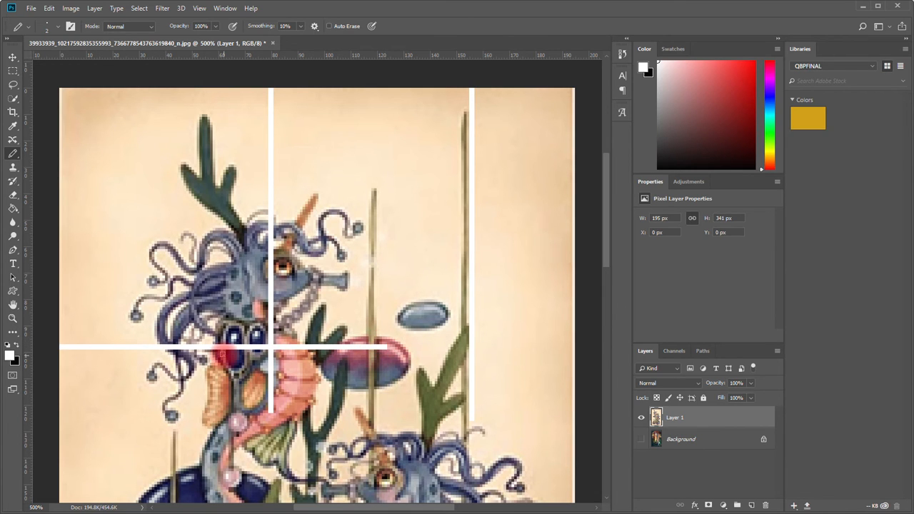
scroll(down, 3)
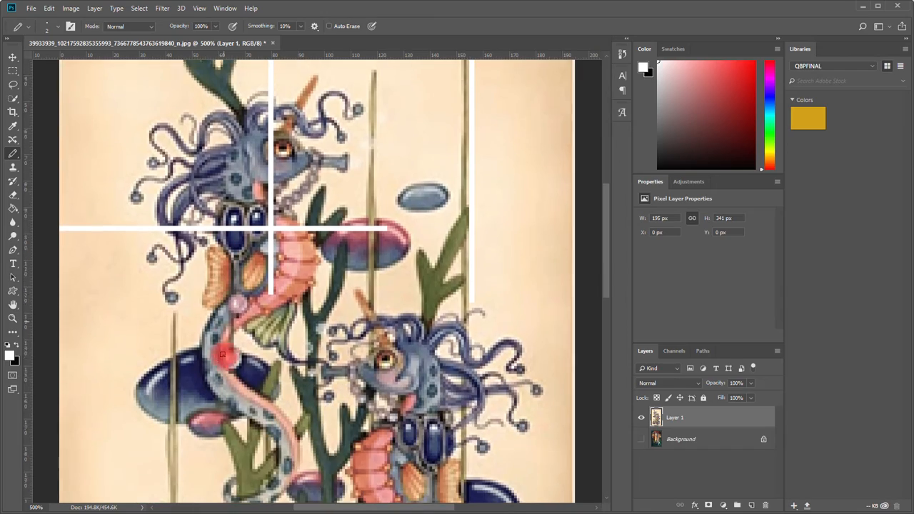
scroll(down, 3)
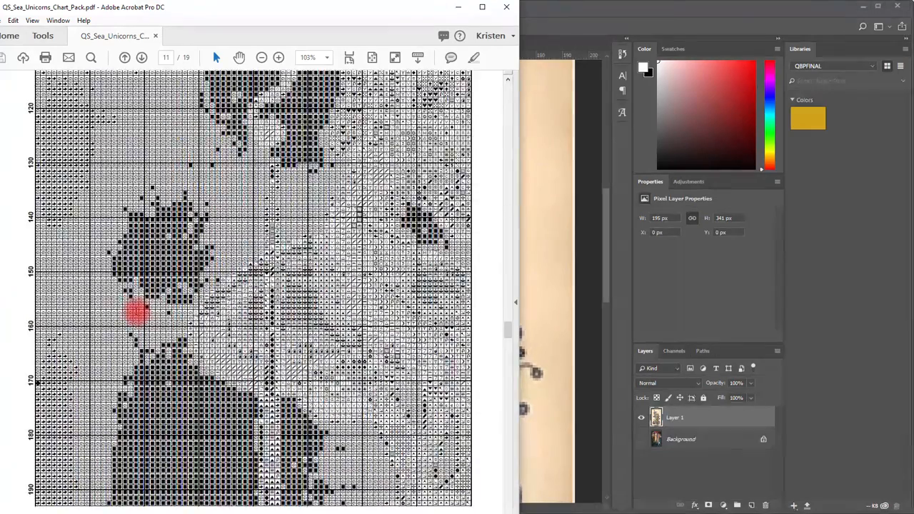
- Scroll the chart PDF down to rows around 120–190
scroll(down, 3)
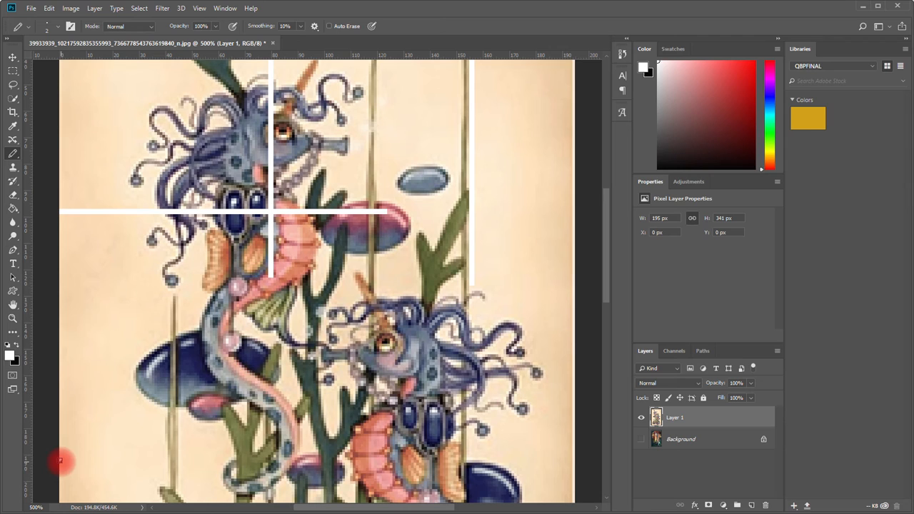
- Undo two stray pencil marks and use the View menu
key(ctrl+z)
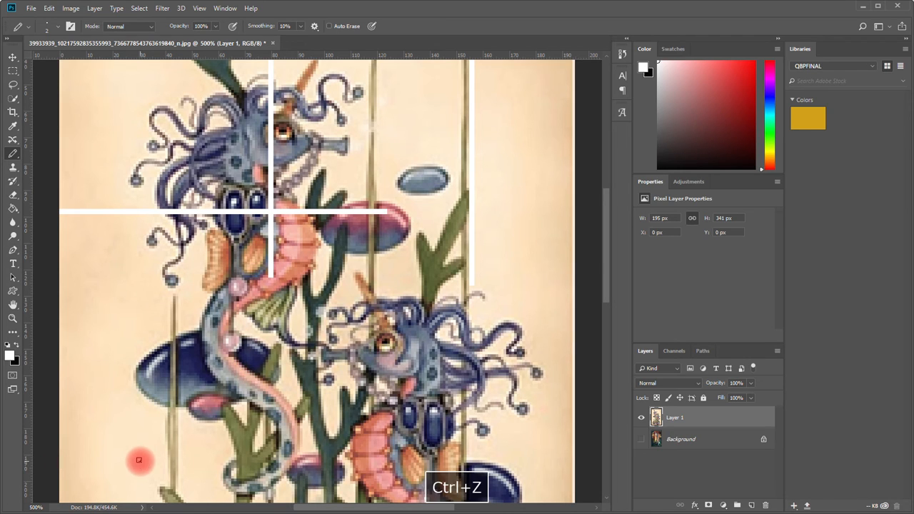
key(ctrl+z)
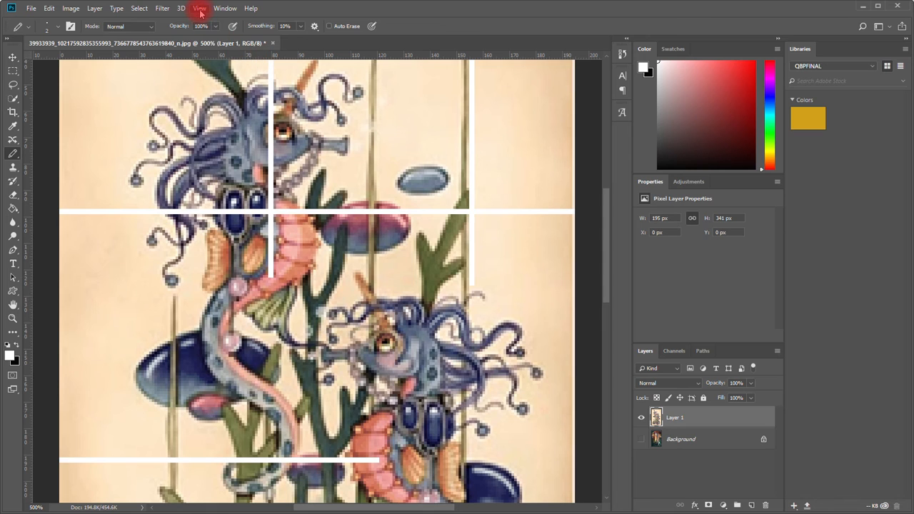
click(199, 8)
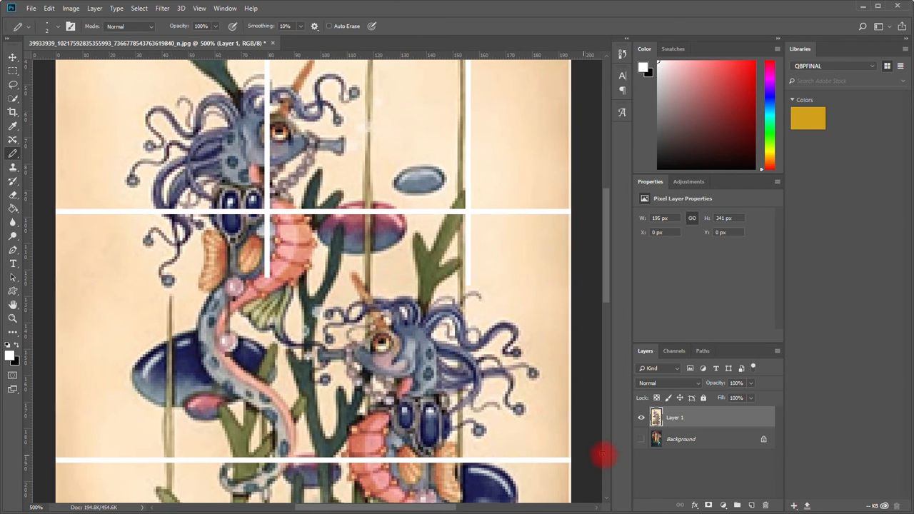
scroll(down, 3)
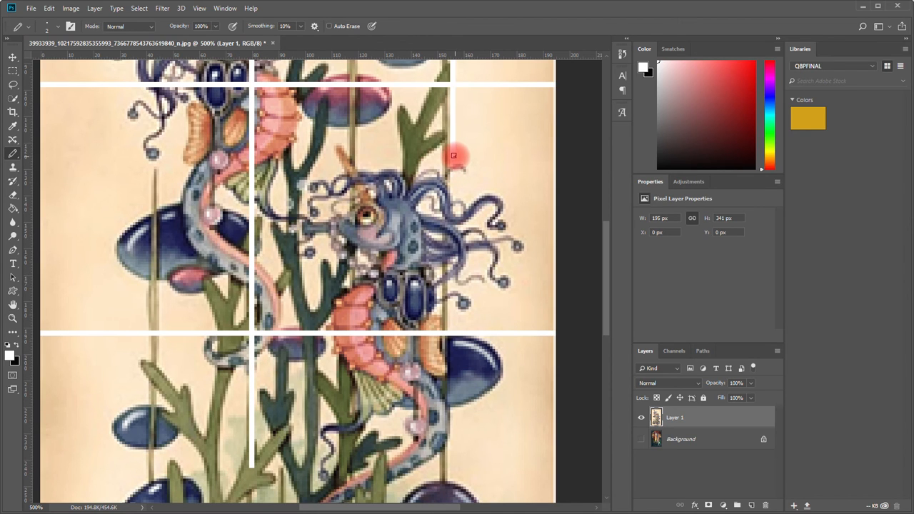
- Lengthen the right white vertical line further down the artwork
drag(453, 155, 435, 432)
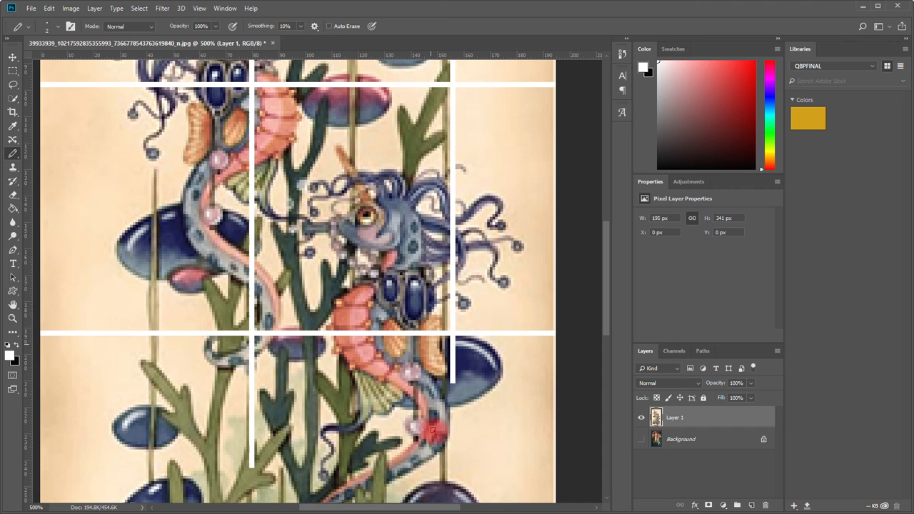
scroll(down, 3)
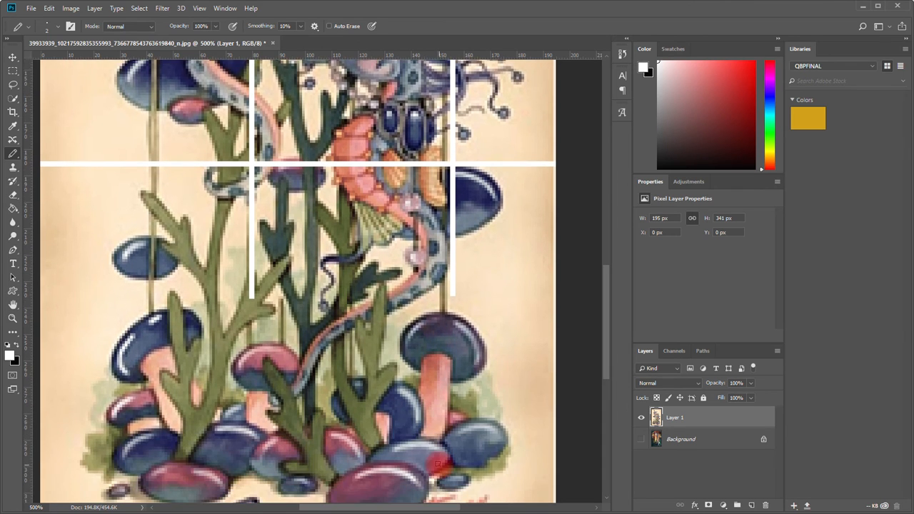
scroll(down, 3)
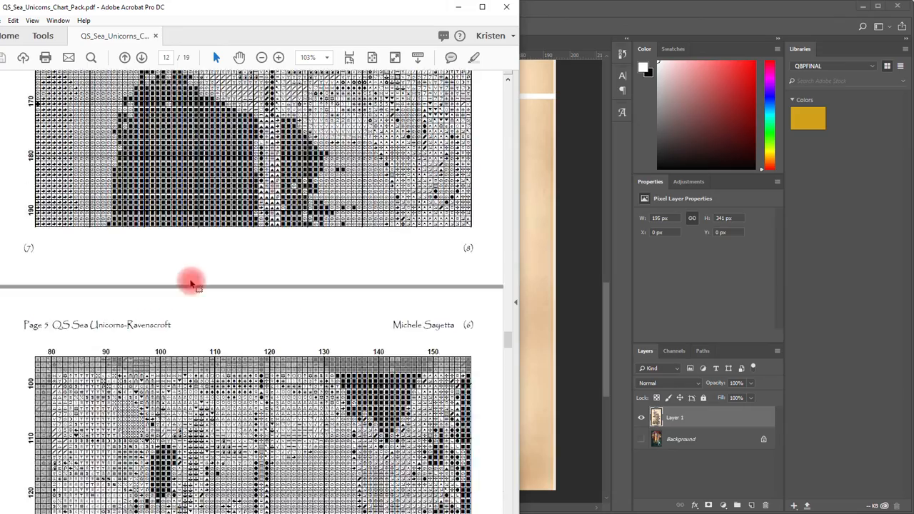
- Scroll the chart PDF down to Page 7 to check the bottom rows
scroll(down, 3)
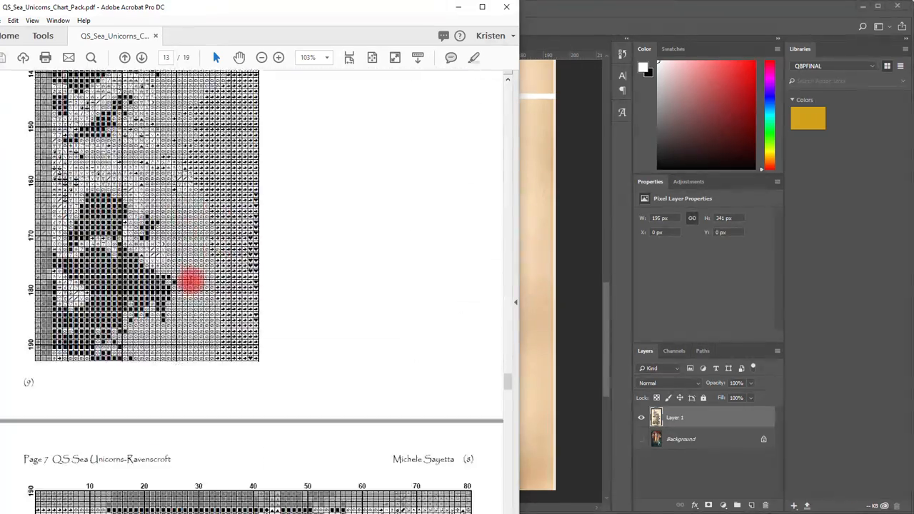
scroll(down, 3)
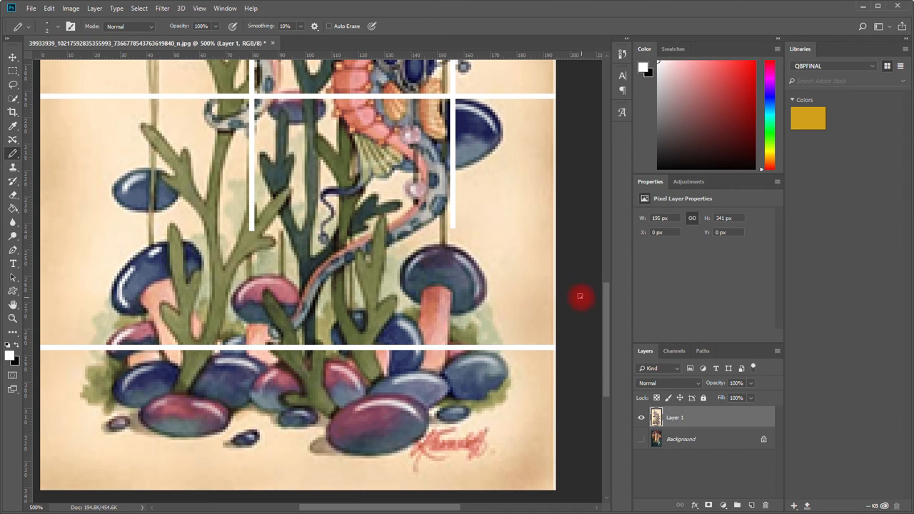
mouse_move(251, 227)
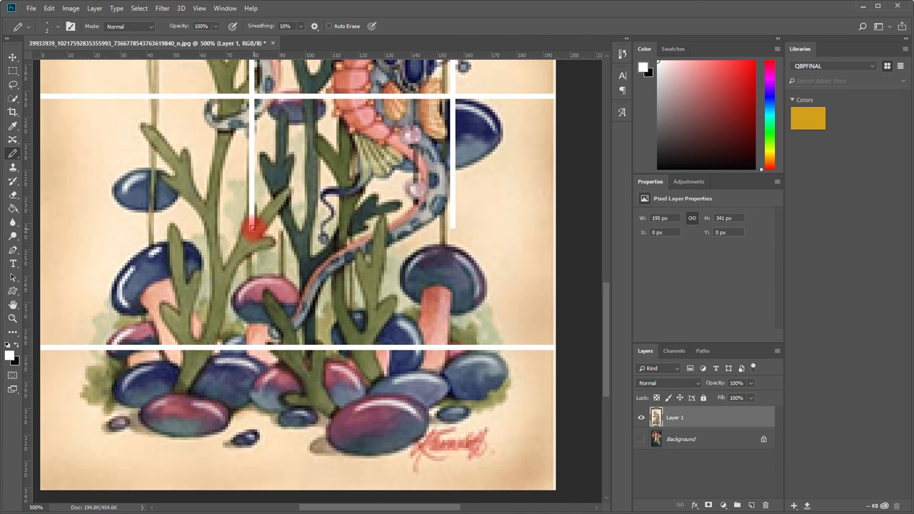
- Extend the column-80 vertical grid line down to the artwork's bottom edge
drag(253, 229, 254, 492)
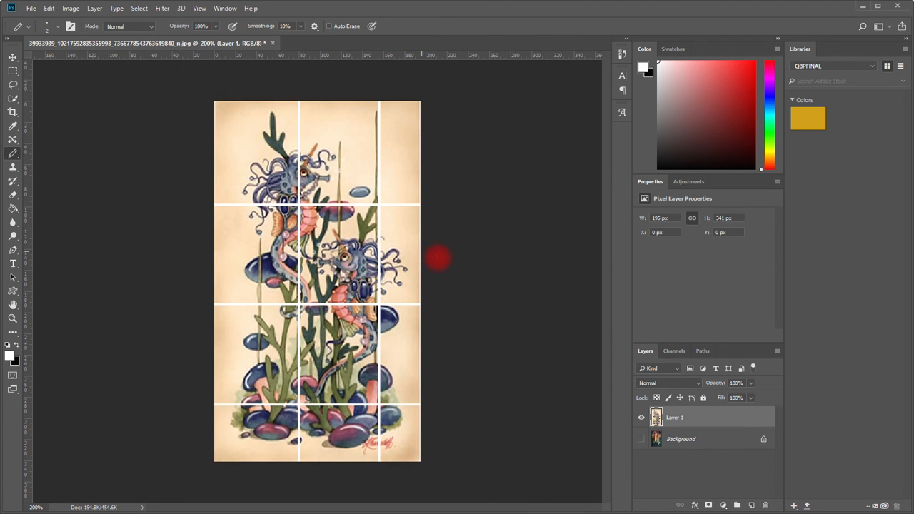
click(30, 7)
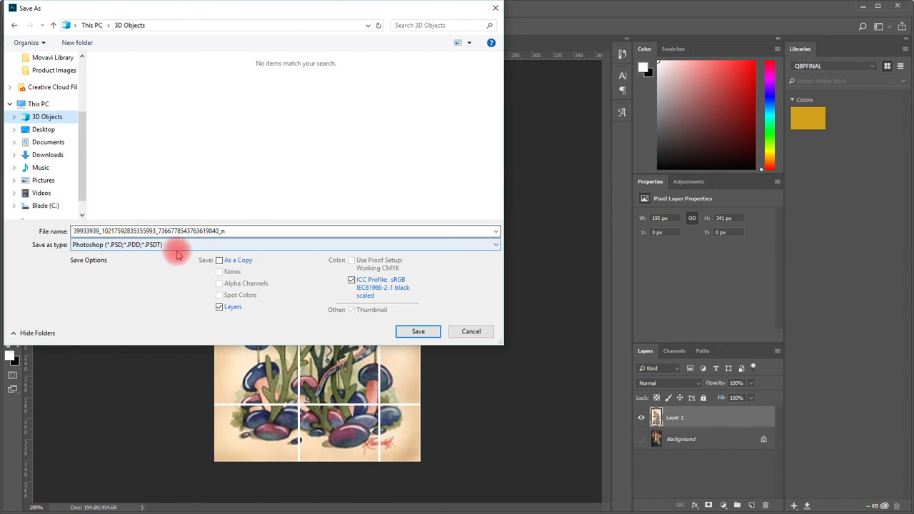
- Save the gridded artwork in JPEG format at Quality 12 (Maximum)
click(495, 244)
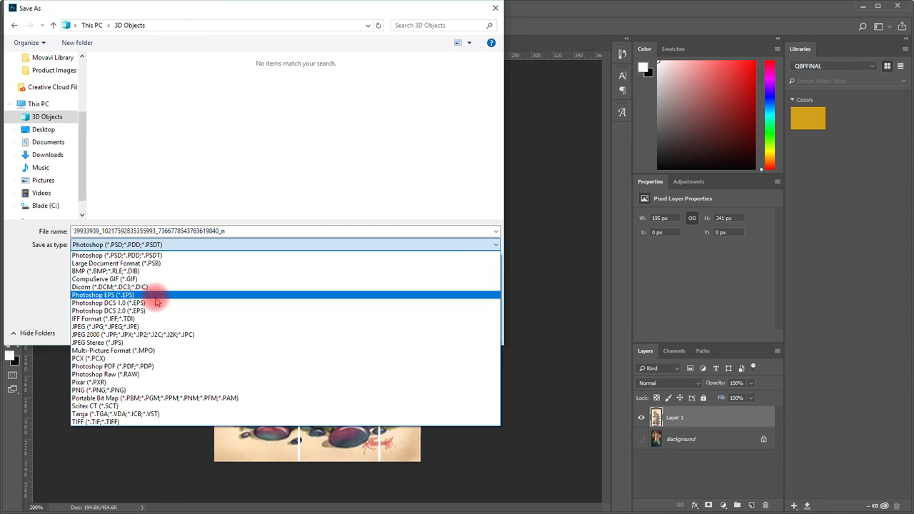
click(95, 326)
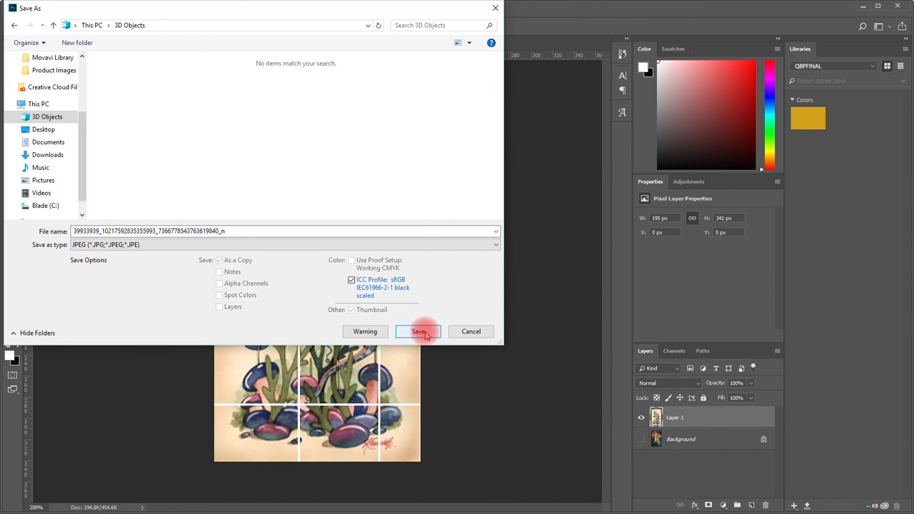
click(417, 331)
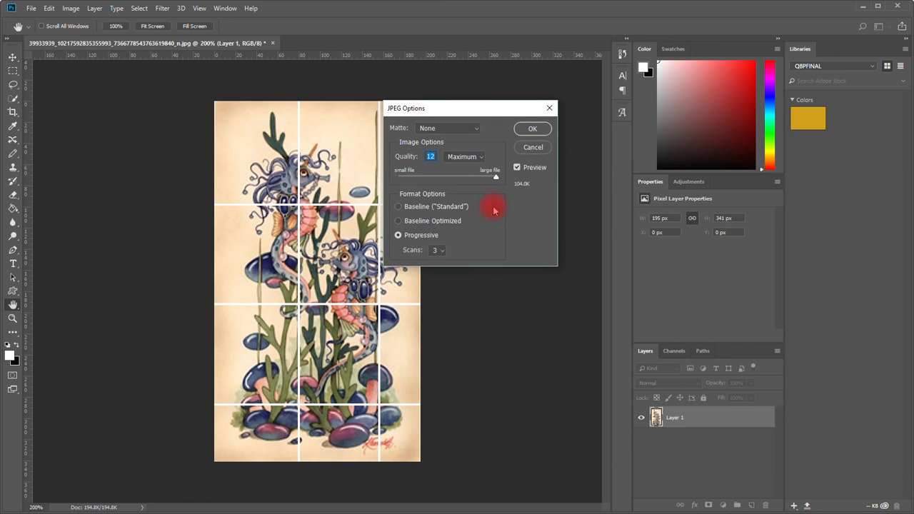
click(531, 128)
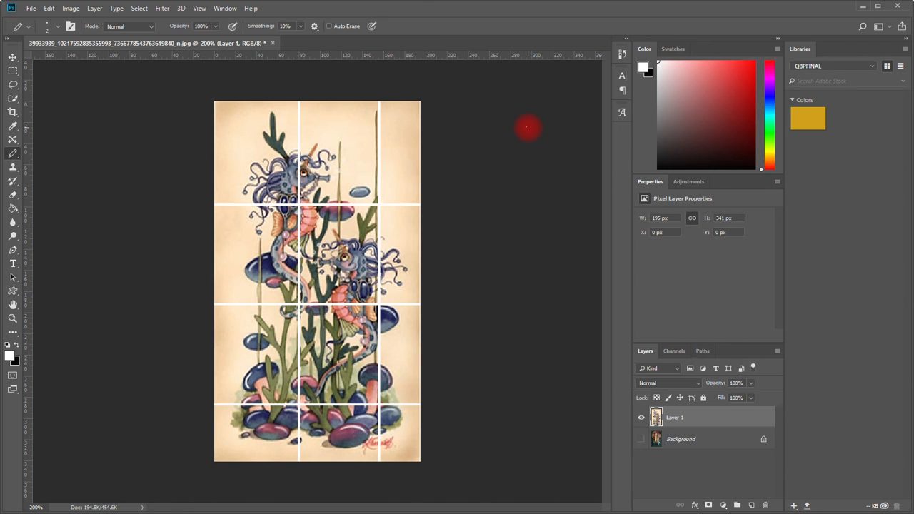